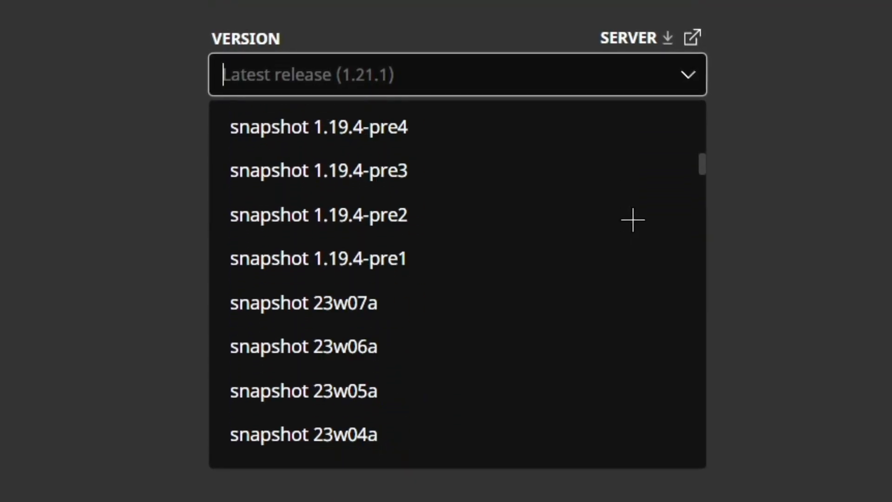
# Sort the version list from oldest and choose pc-132011 (rd-132211), triggering the Java architecture warning.
pyautogui.scroll(-3)
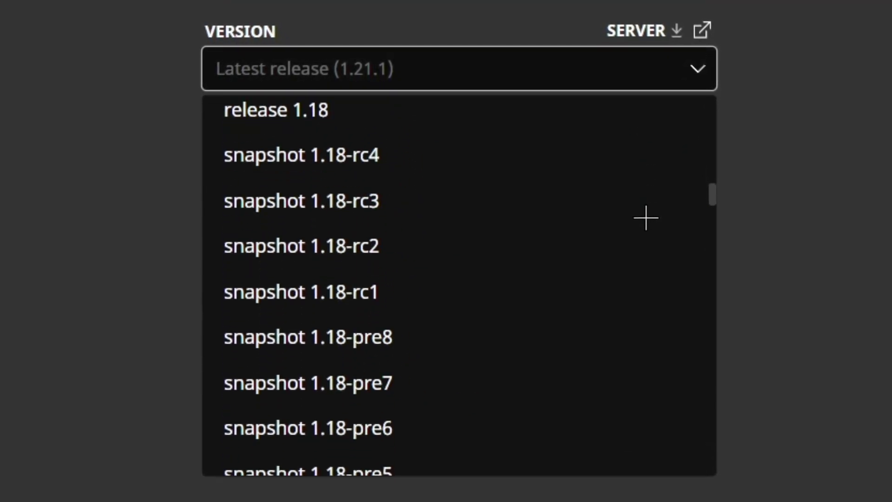
pyautogui.scroll(-3)
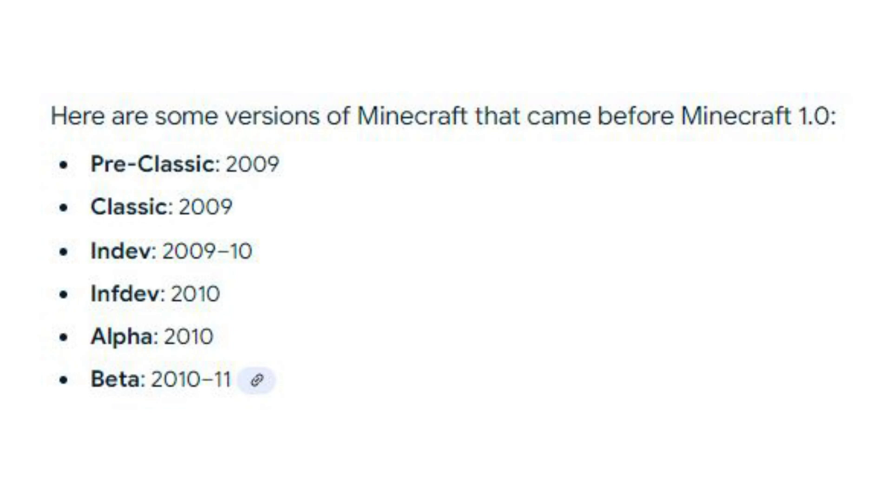
pyautogui.moveTo(90, 165); pyautogui.dragTo(253, 250)
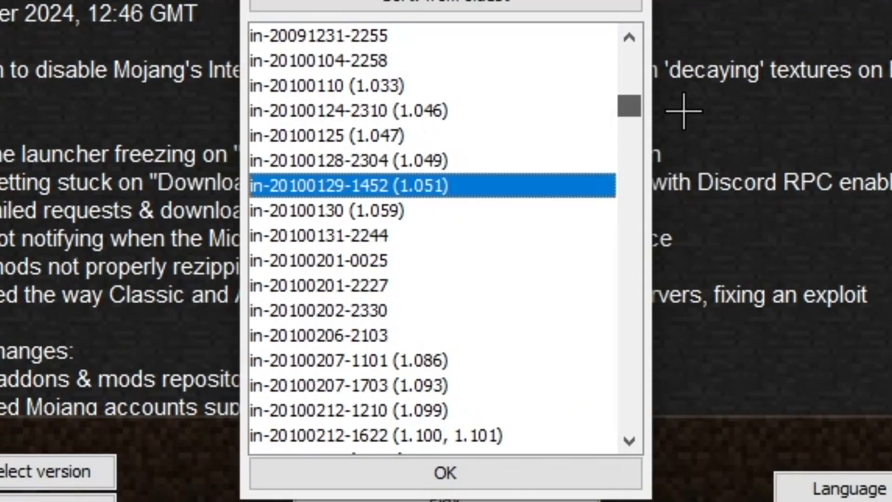
pyautogui.click(445, 484)
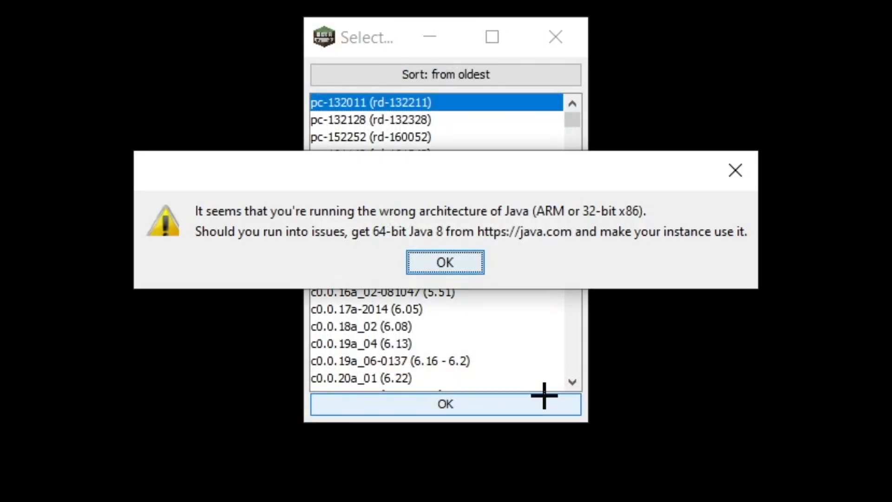
# Dismiss the Java warning, leave the pc-132011 flat grass world and pick pc-132128 (rd-132328).
pyautogui.click(446, 262)
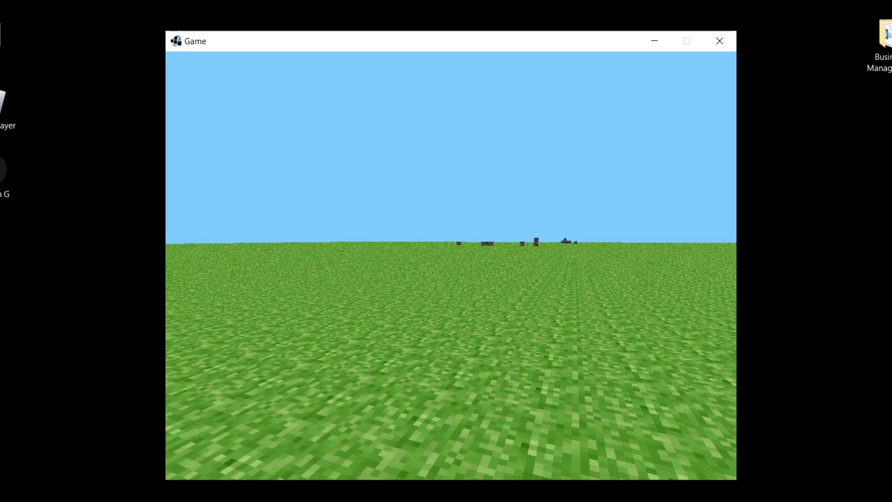
pyautogui.press('Escape')
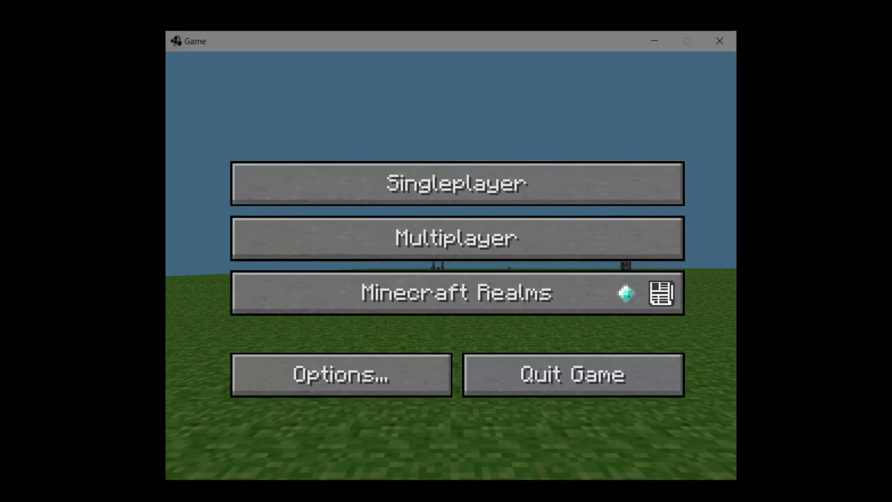
pyautogui.click(458, 184)
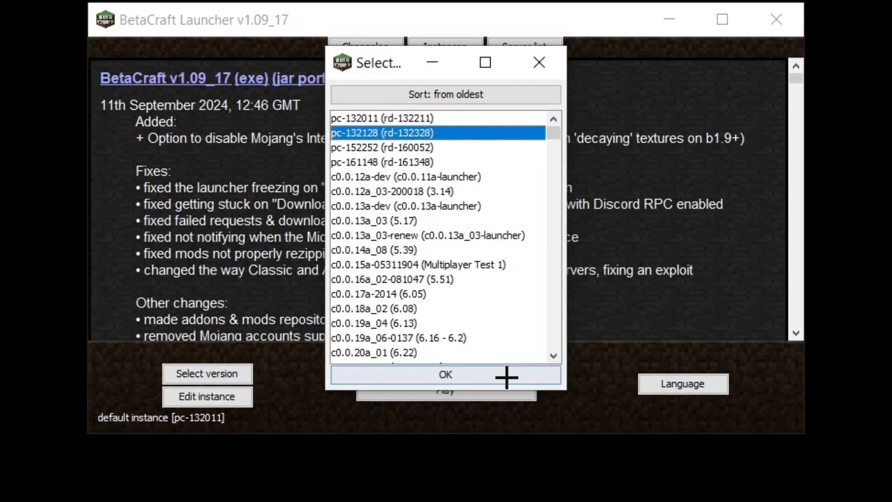
# Confirm pc-132128 and launch it to explore the pre-classic world.
pyautogui.click(445, 375)
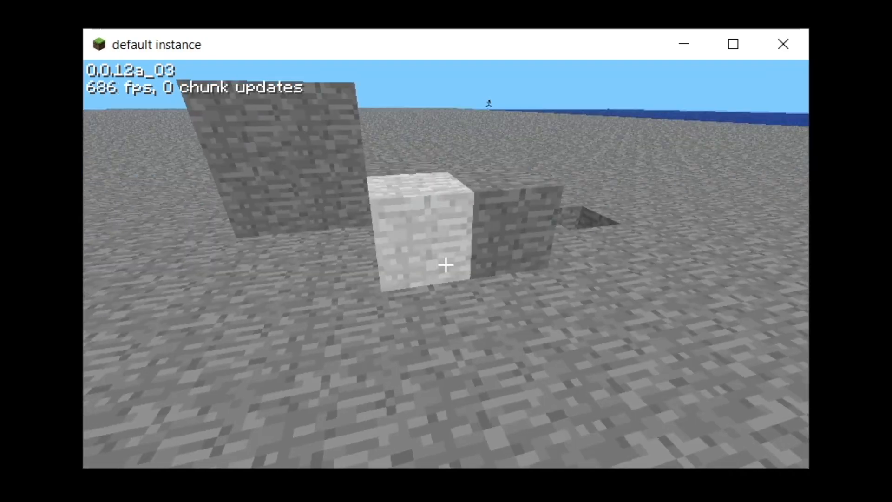
pyautogui.moveTo(445, 266)
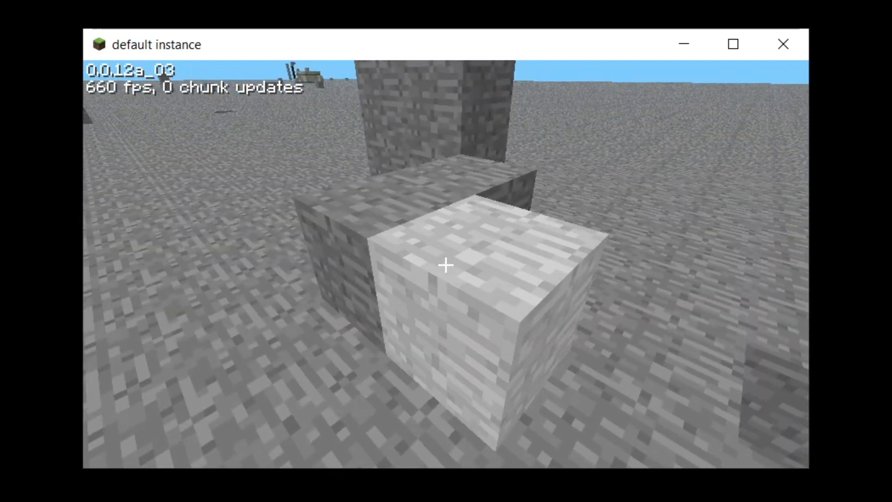
# Place stone blocks to build a small structure in the c0.0.12a_03 rocky world.
pyautogui.click(445, 266)
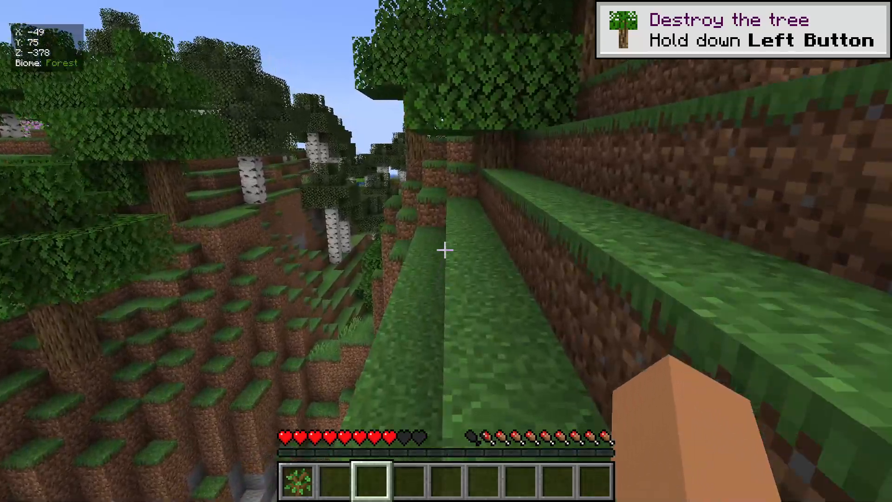
# Bring up the game menu and its options in the Classic 0.30 lakeside world.
pyautogui.press('Escape')
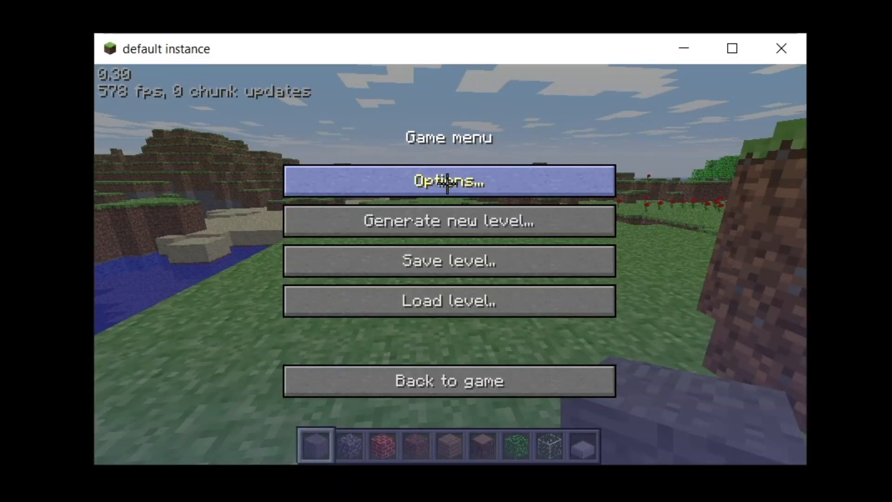
pyautogui.click(449, 381)
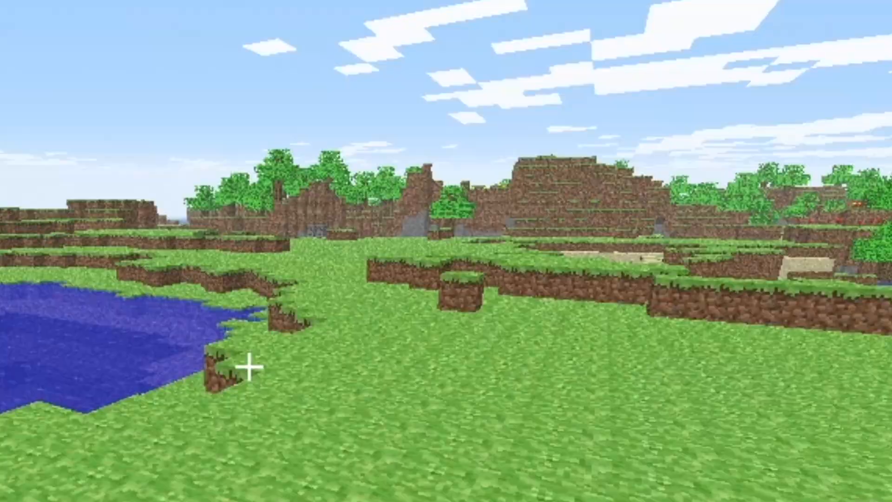
pyautogui.moveTo(446, 251)
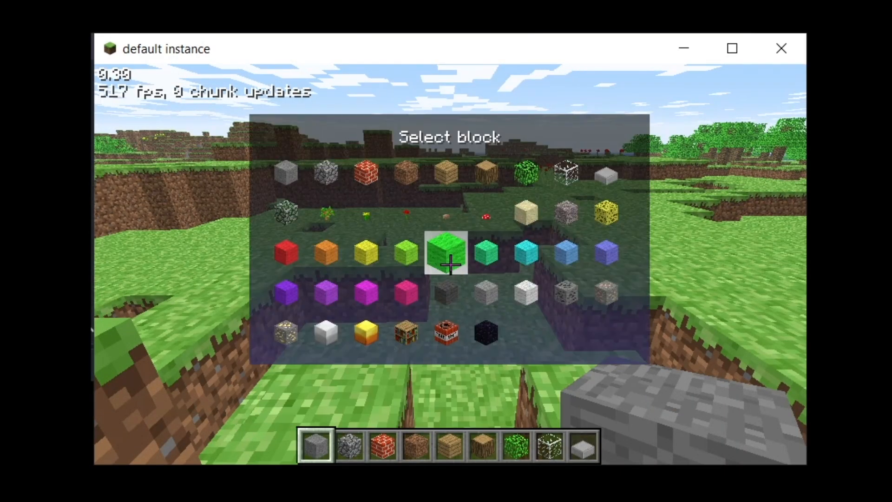
# Toggle the Select block menu with B and resume building the gravel wall.
pyautogui.press('b')
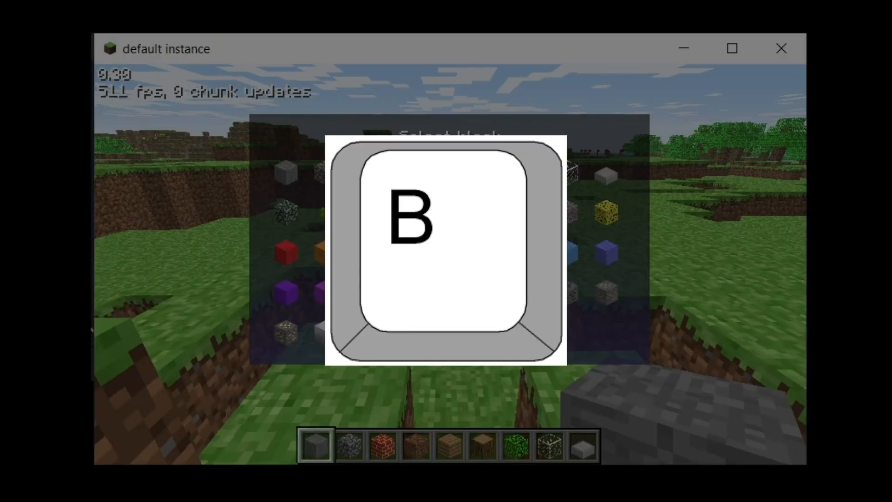
pyautogui.press('b')
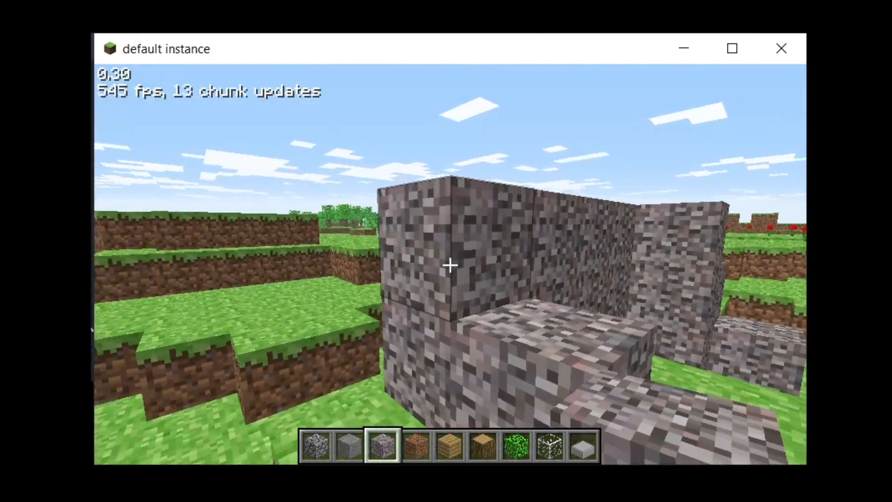
pyautogui.moveTo(449, 264)
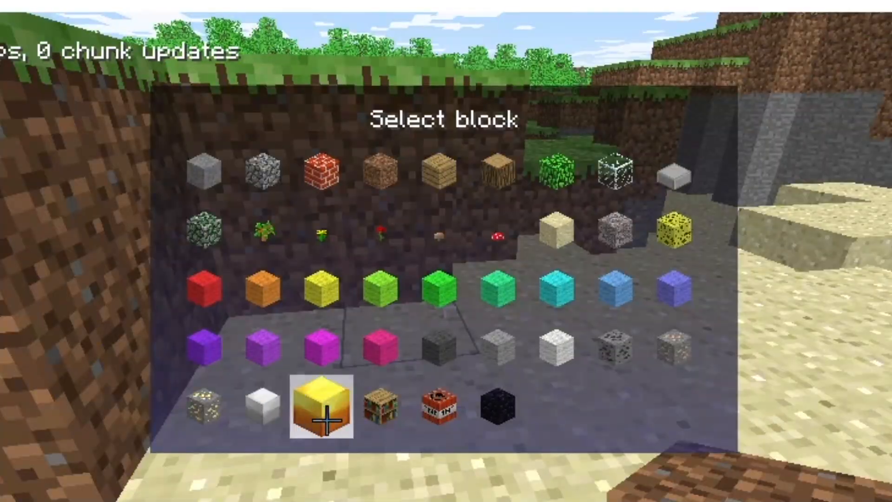
# Choose TNT, stack a tall TNT column, then bring up the game menu for Options.
pyautogui.click(323, 410)
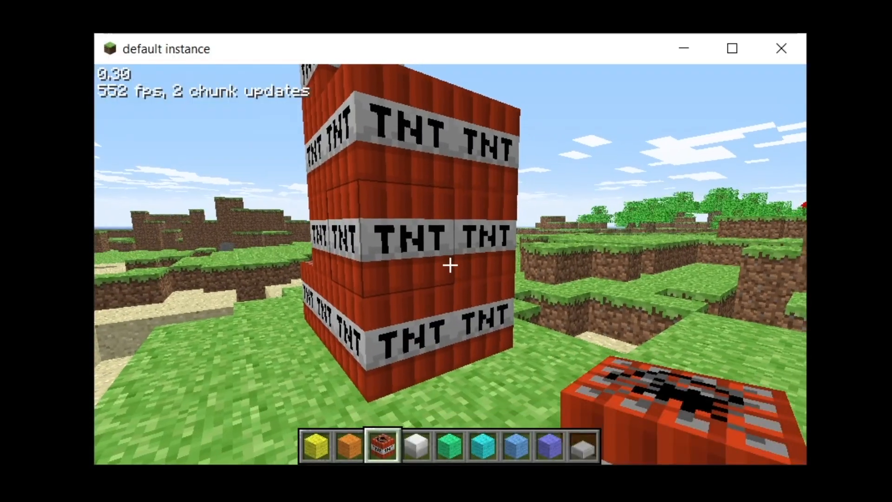
pyautogui.press('Escape')
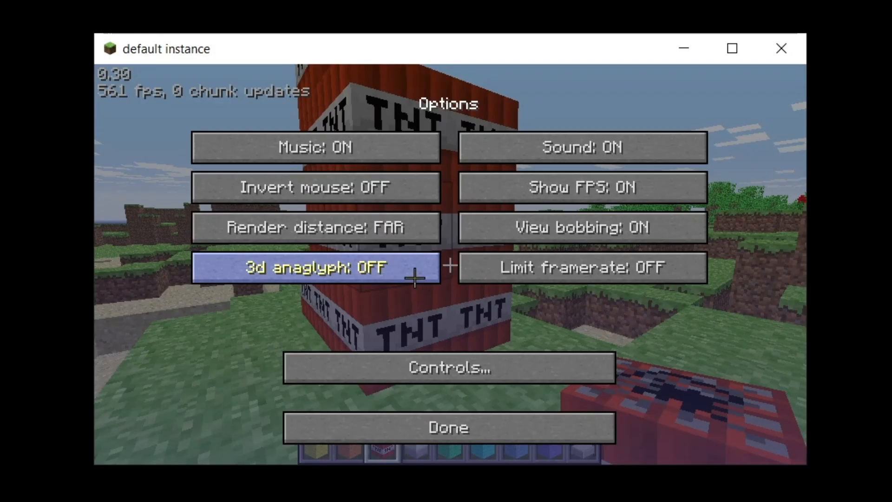
# Turn 3D anaglyph ON for red-cyan rendering, then exit the game with Escape.
pyautogui.click(315, 267)
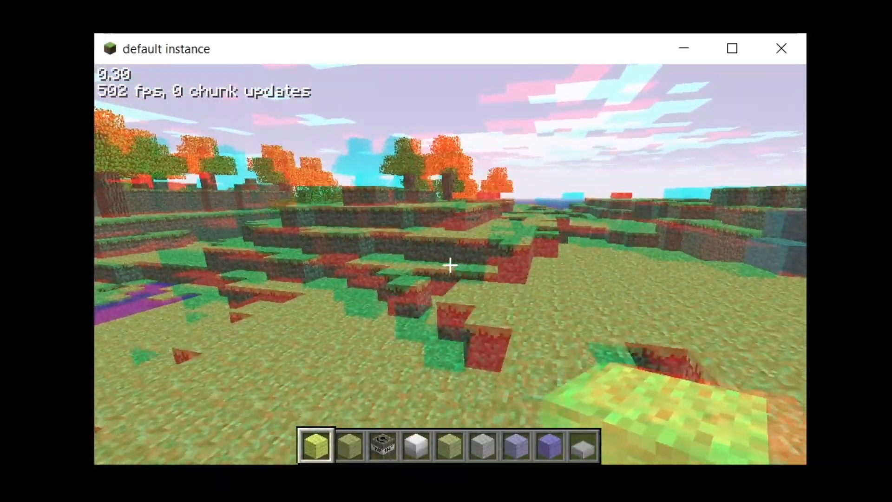
pyautogui.press('Escape')
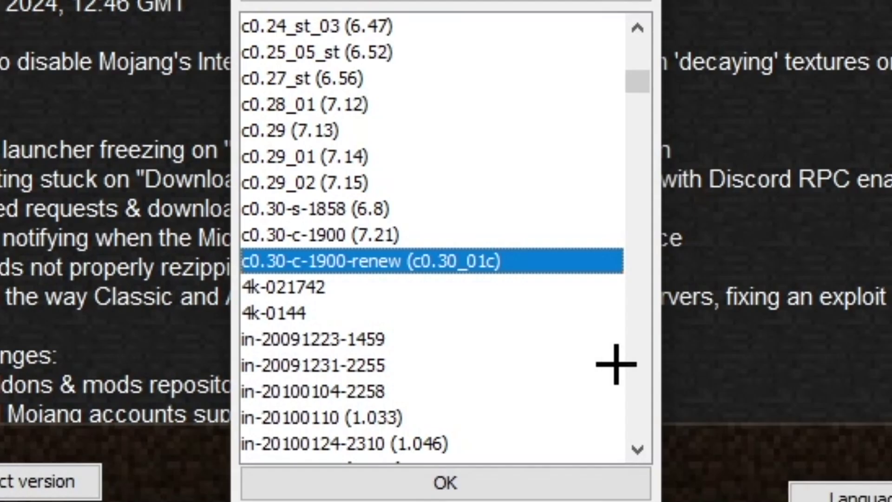
# Choose a Minecraft 4k version, start it and begin interacting with the grey 4k world.
pyautogui.click(285, 287)
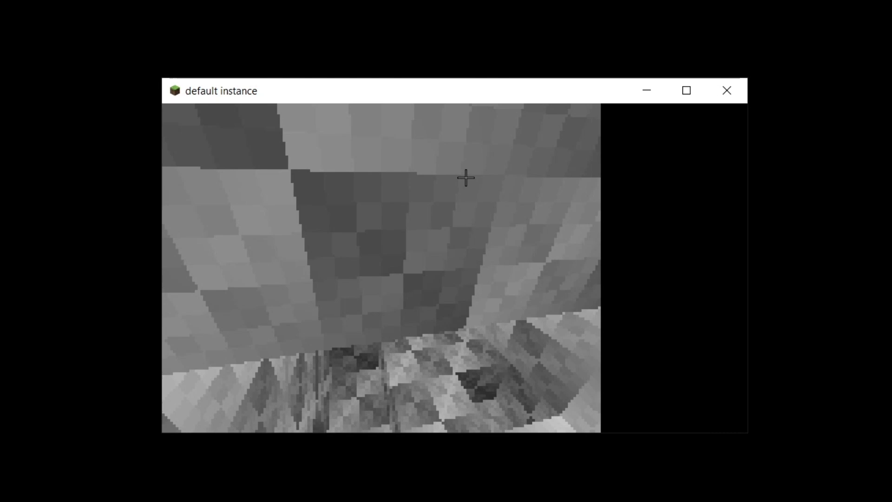
pyautogui.click(685, 90)
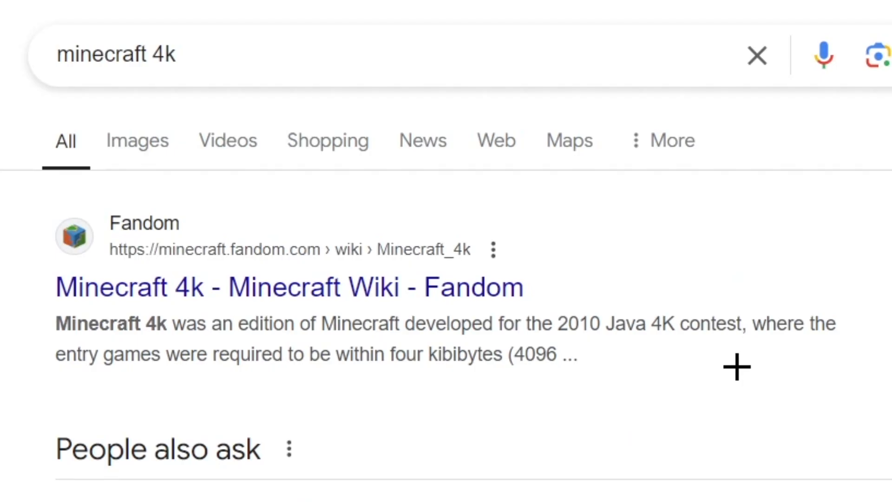
pyautogui.moveTo(711, 441)
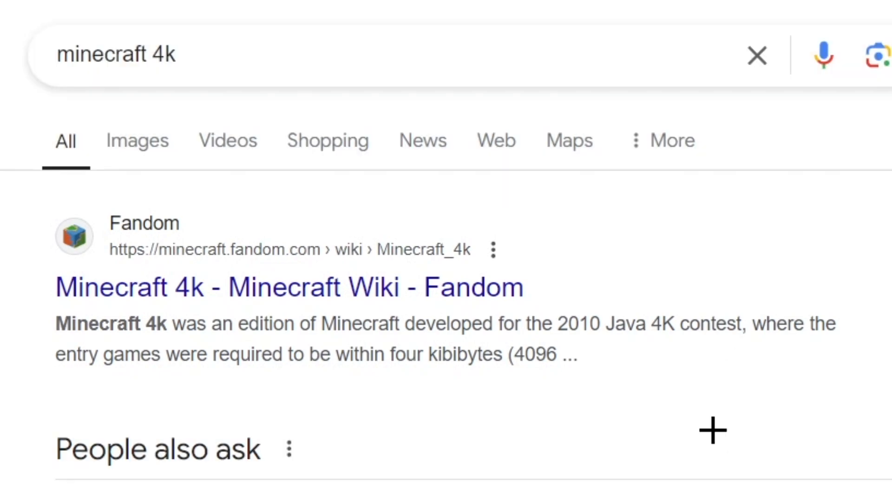